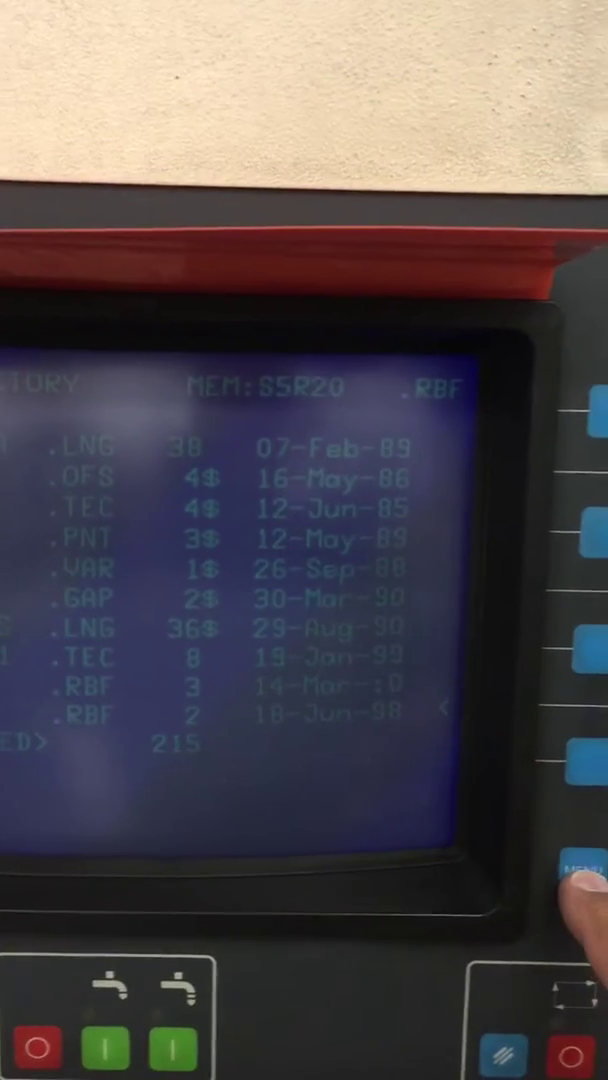
- Leave the directory listing and show the FILES menu via the MENU soft key
click(588, 905)
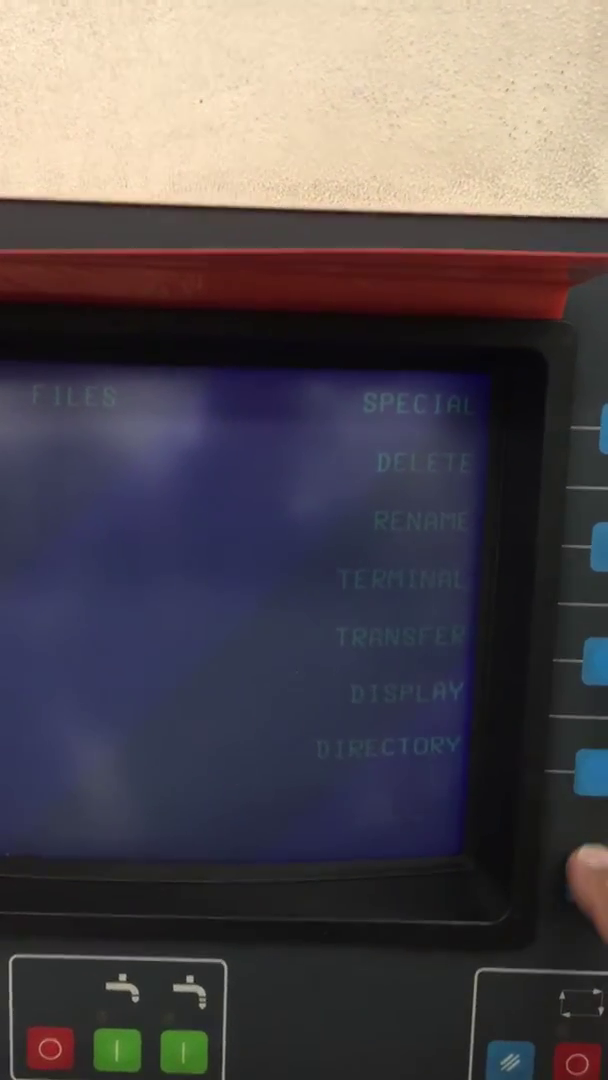